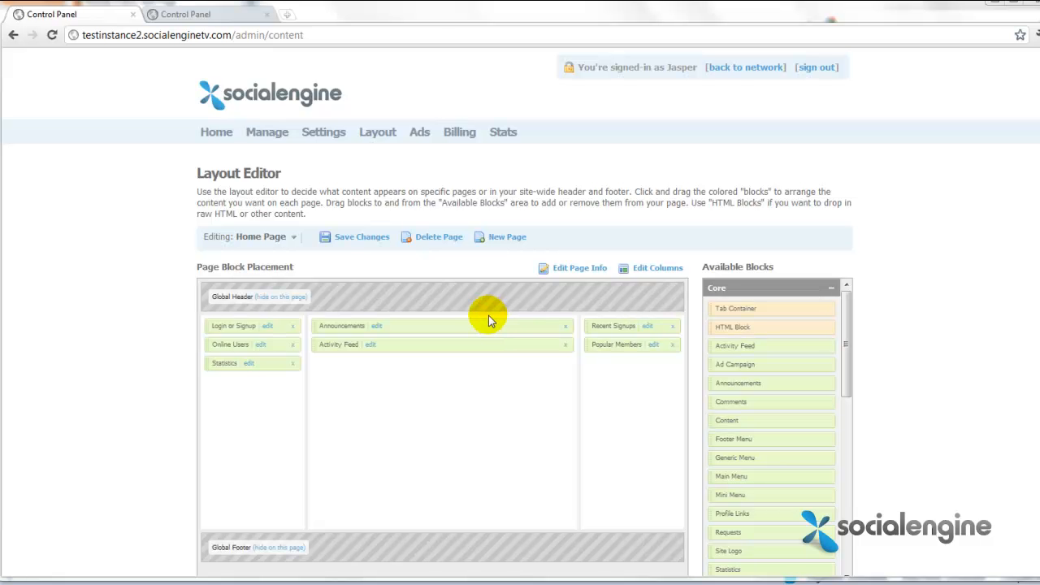
pyautogui.moveTo(467, 309)
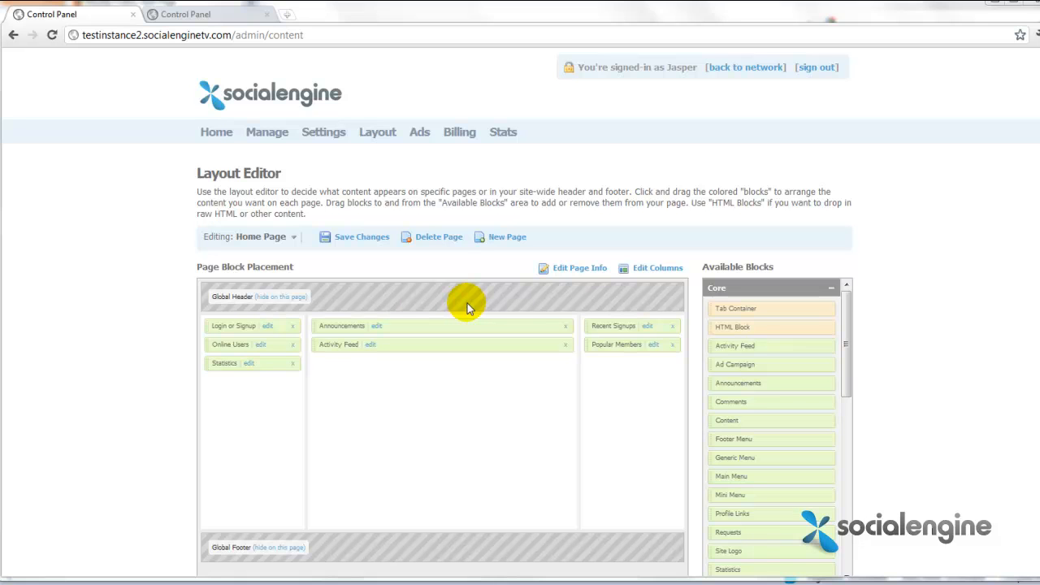
# Expand the 'Editing: Home Page' dropdown to list all editable pages
pyautogui.click(292, 236)
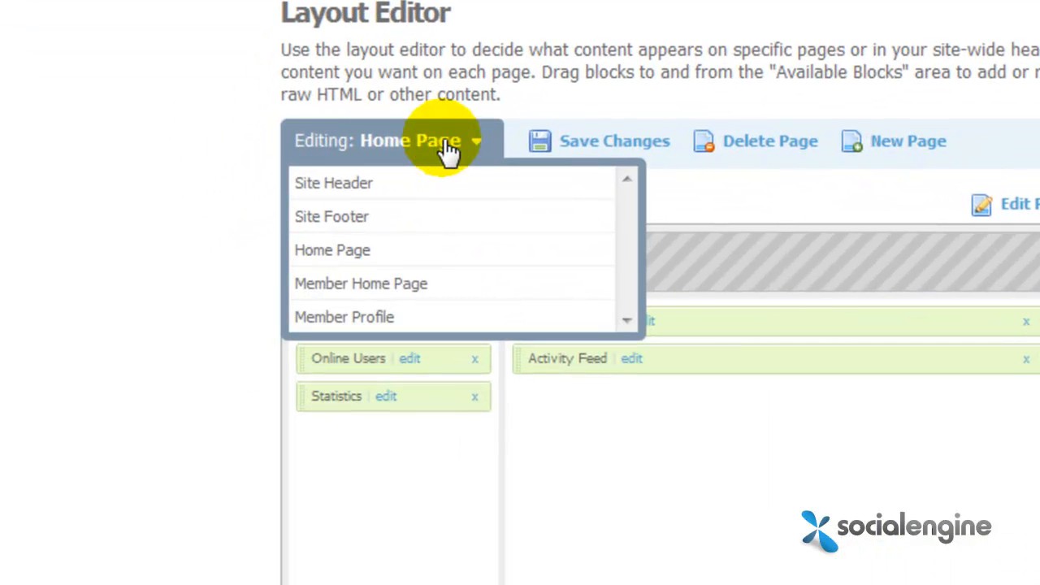
pyautogui.moveTo(357, 251)
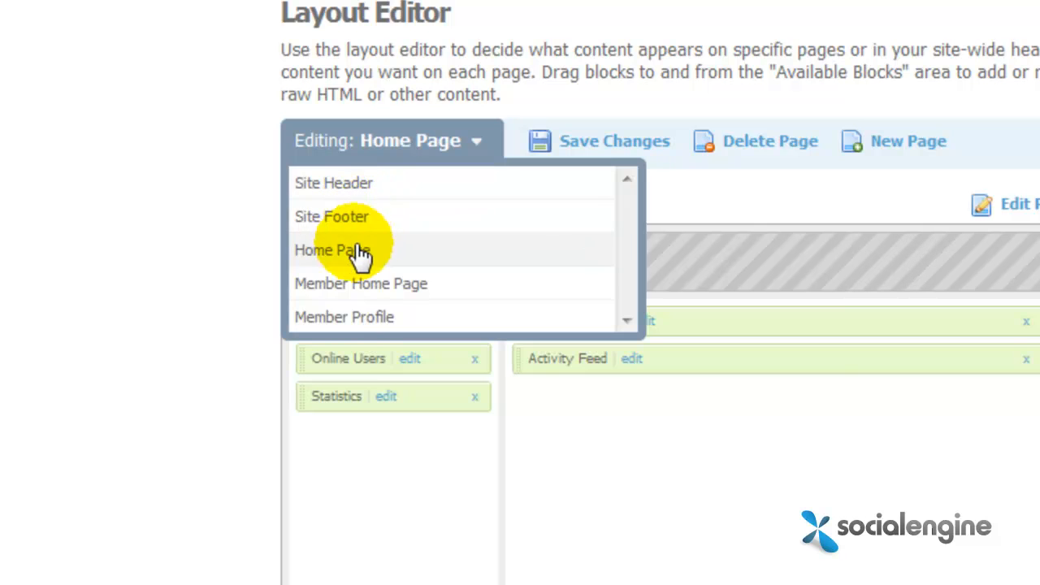
pyautogui.moveTo(349, 183)
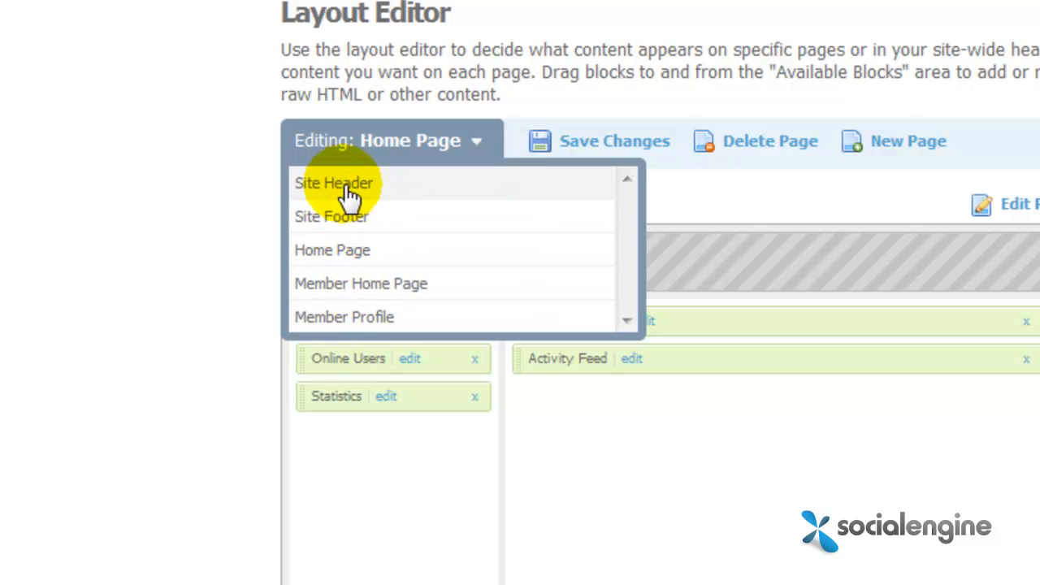
pyautogui.moveTo(390, 175)
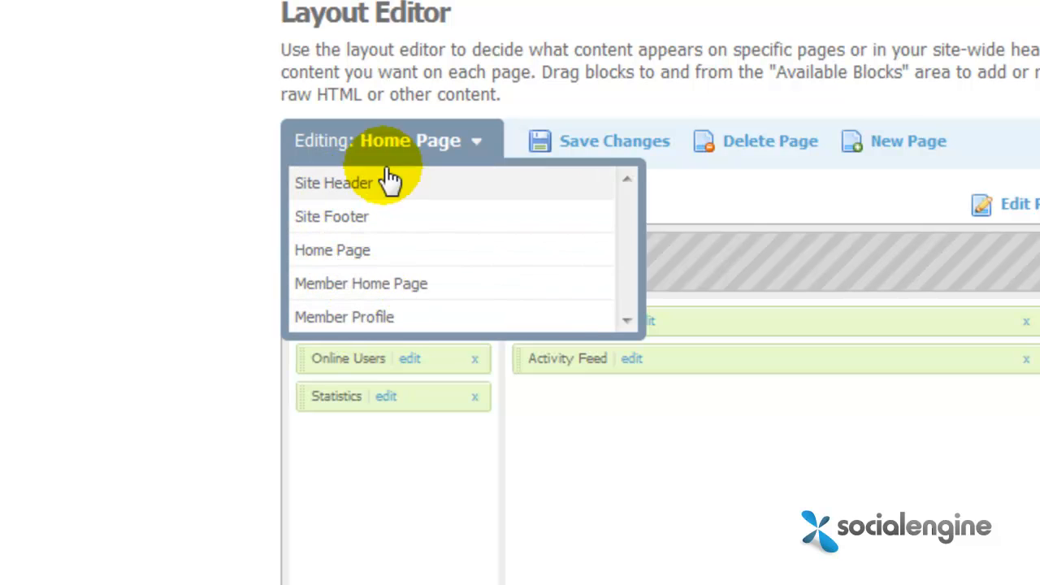
pyautogui.moveTo(358, 315)
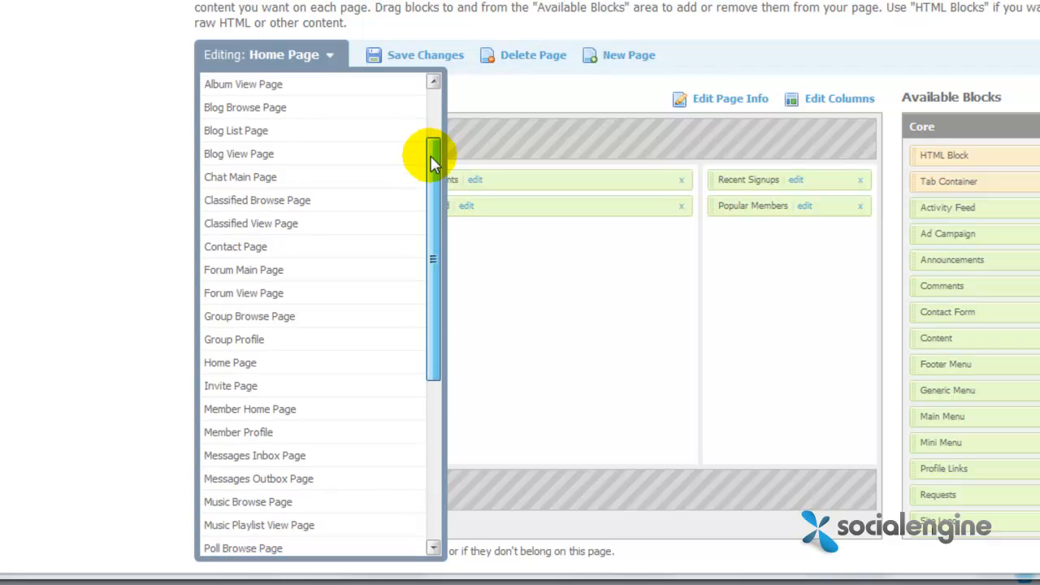
# Scroll the page list and select Forum Main Page for editing
pyautogui.scroll(-3)
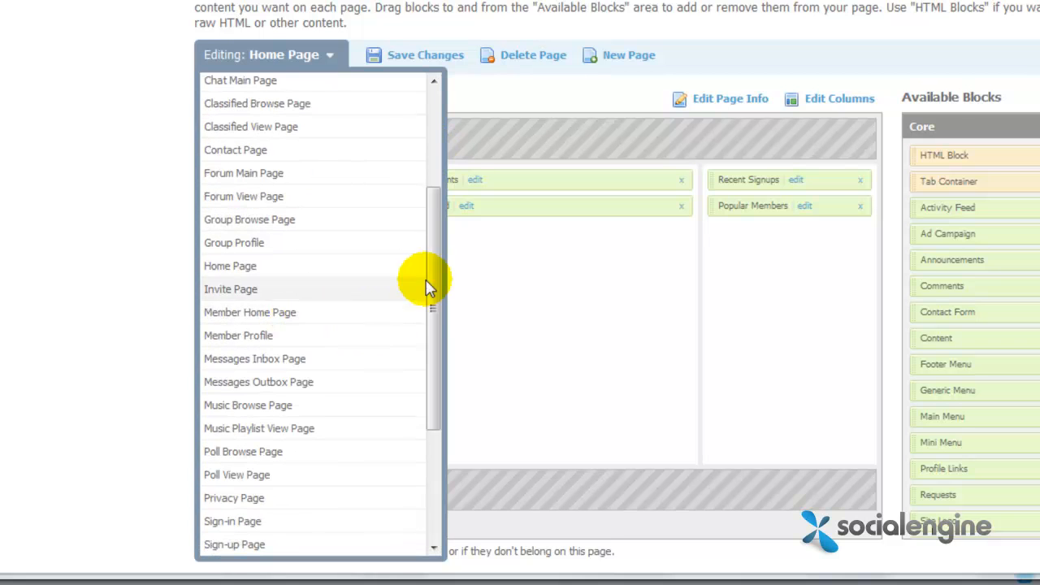
pyautogui.scroll(-3)
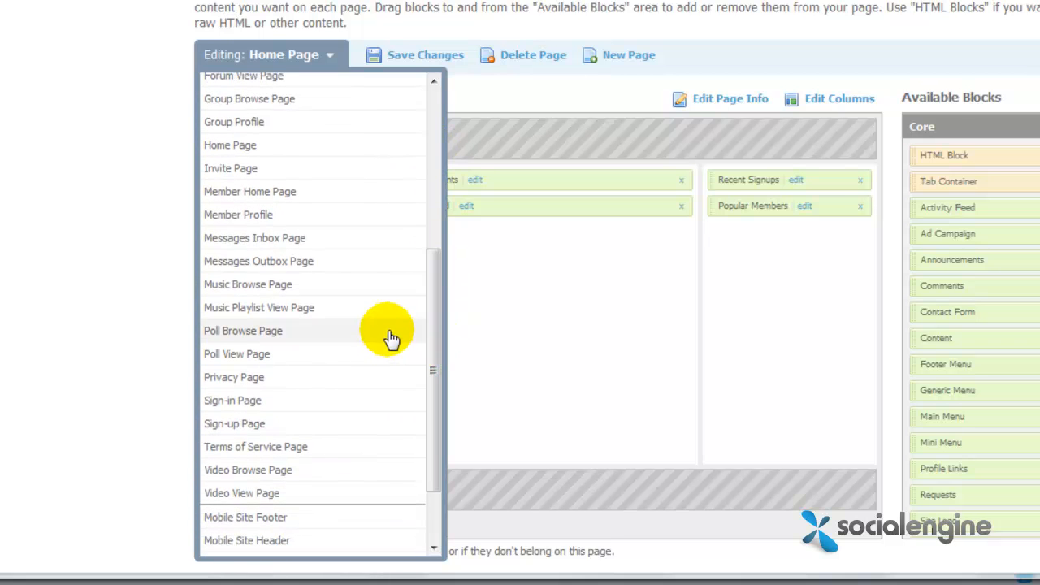
pyautogui.scroll(-3)
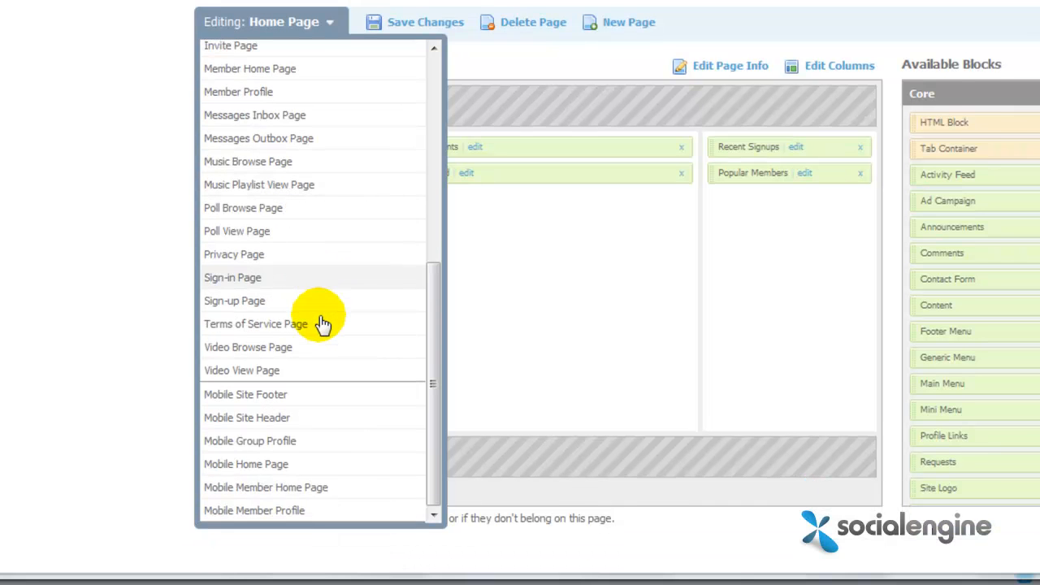
pyautogui.scroll(3)
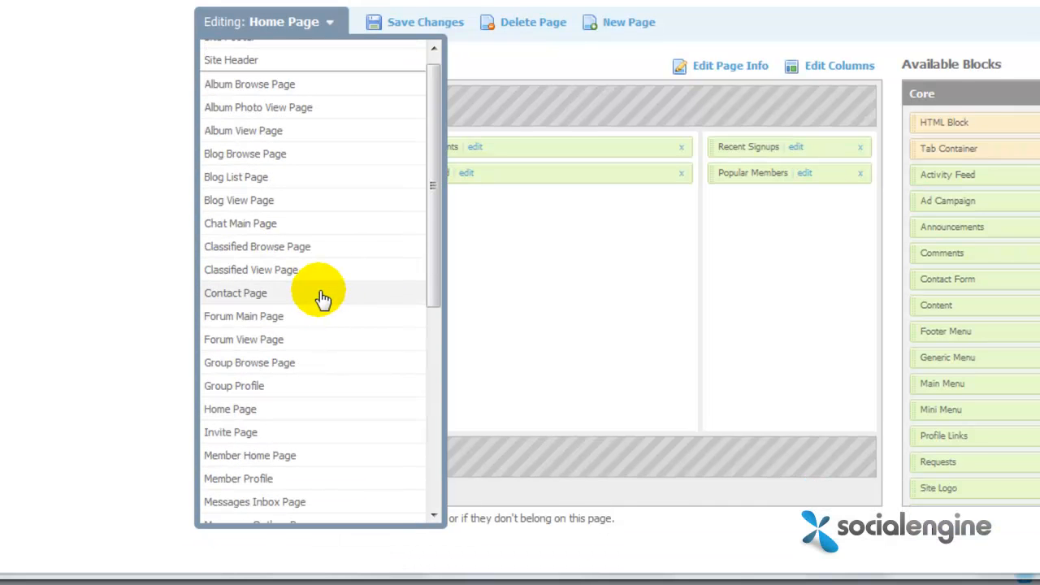
pyautogui.moveTo(303, 298)
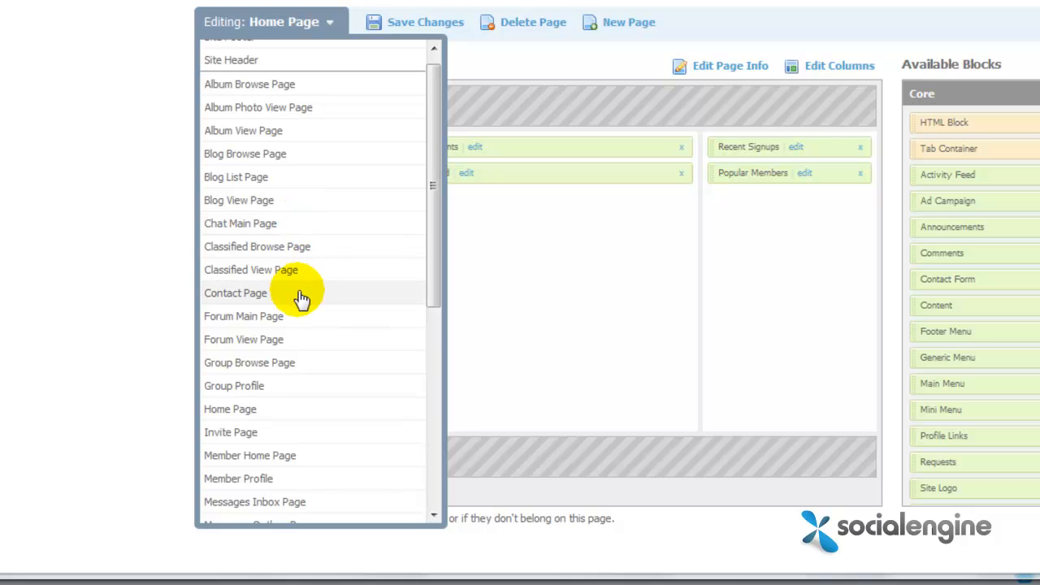
pyautogui.moveTo(404, 354)
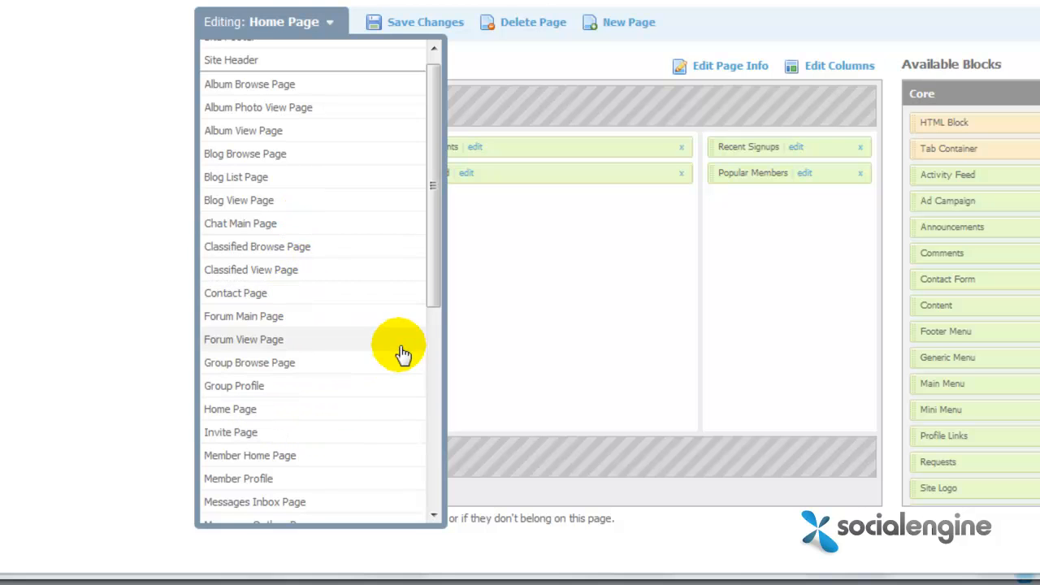
pyautogui.moveTo(301, 307)
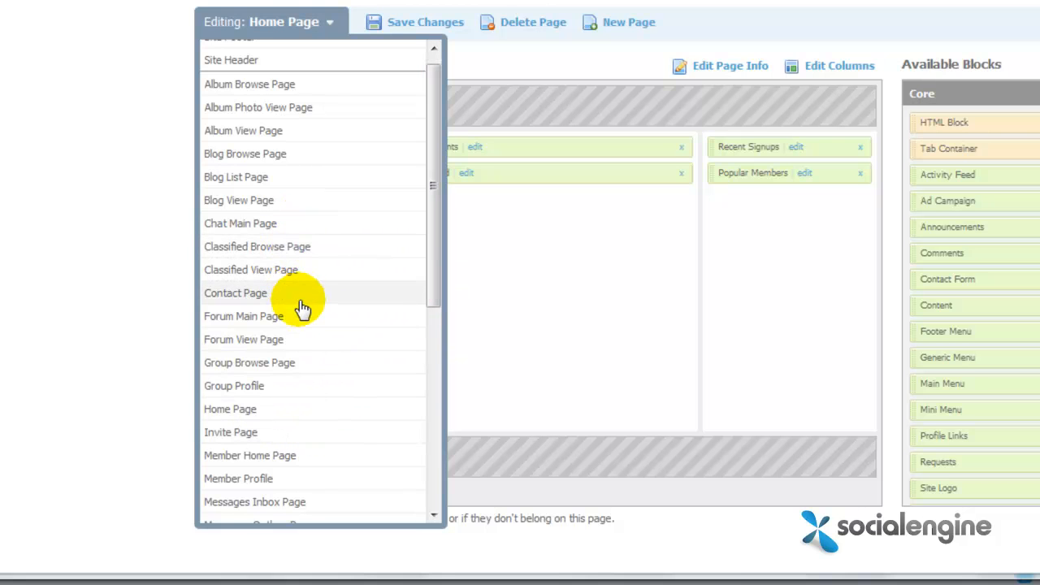
pyautogui.click(235, 293)
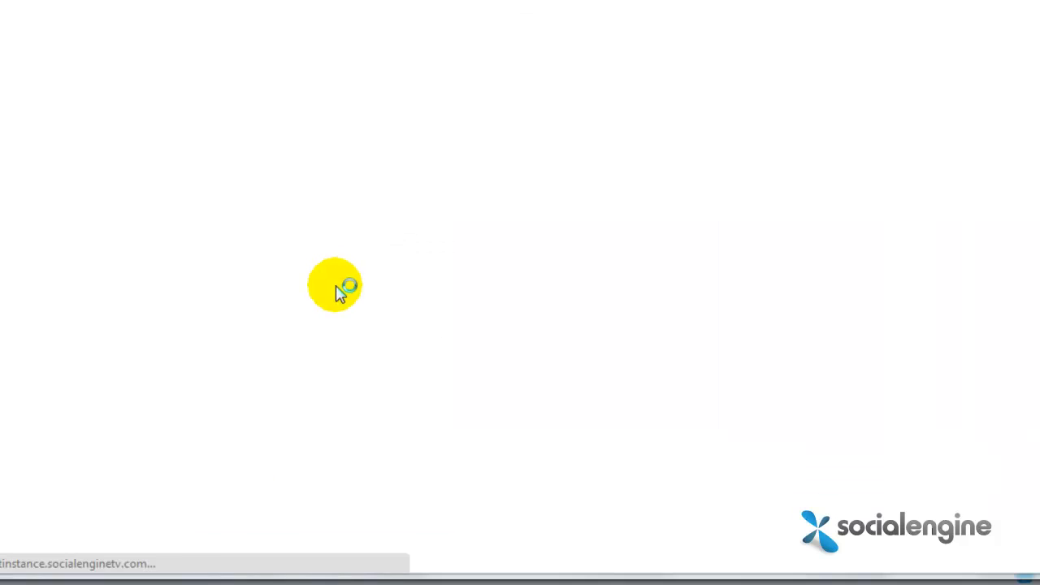
# Place two Recent Photos blocks below Content in the main column
pyautogui.click(334, 285)
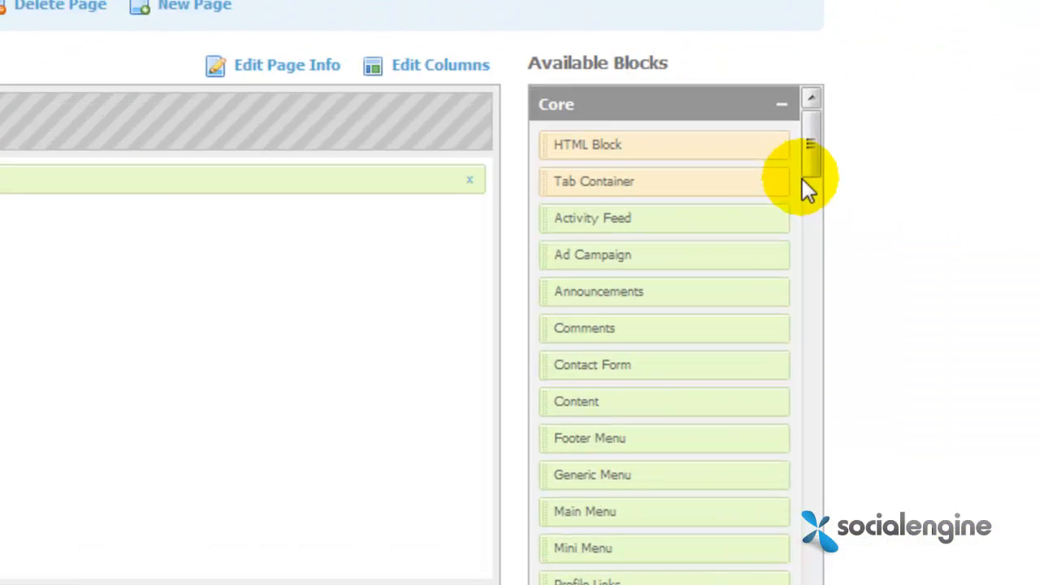
pyautogui.scroll(-3)
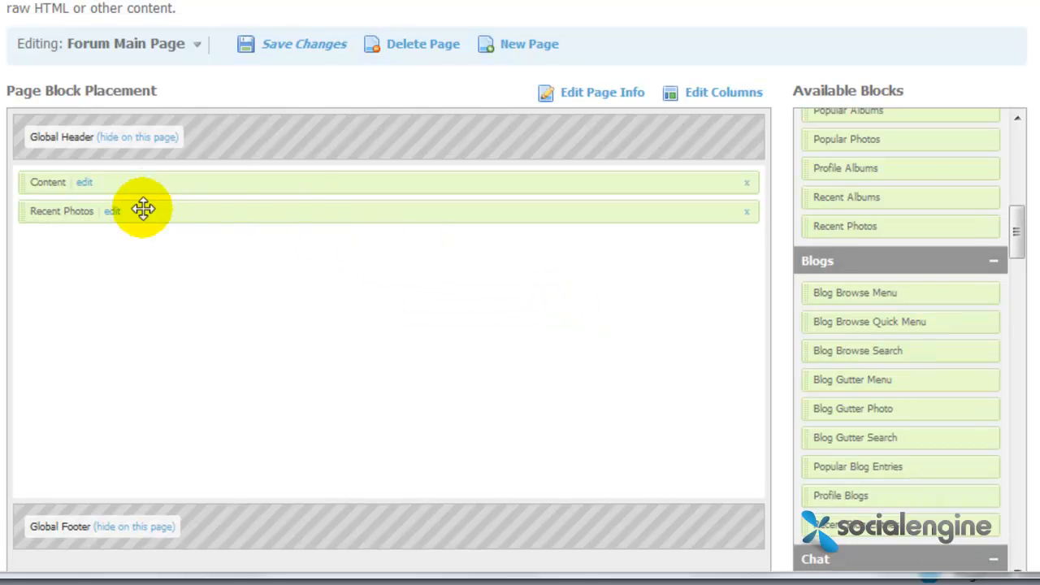
pyautogui.moveTo(838, 226)
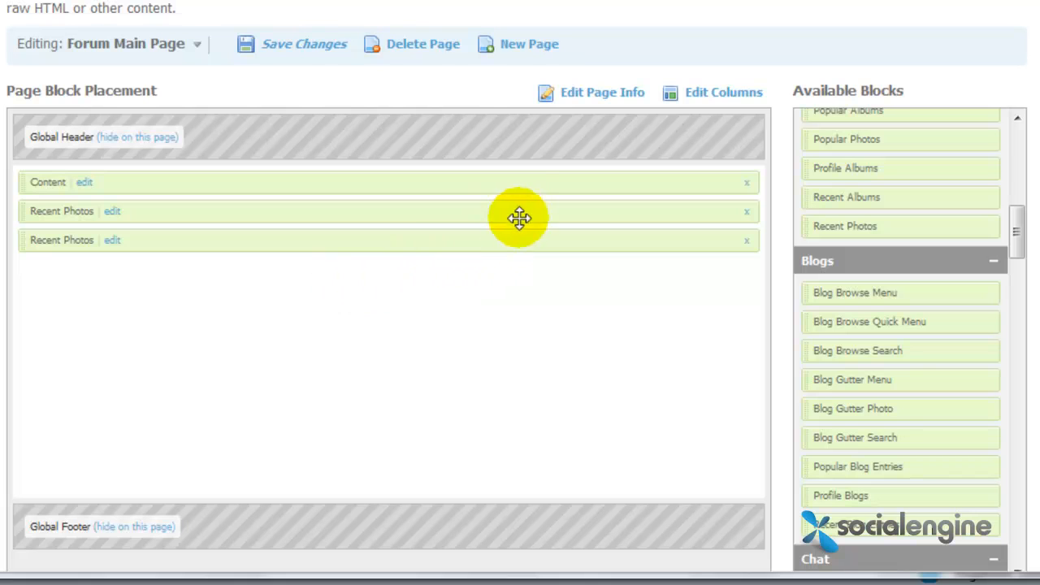
pyautogui.moveTo(442, 201)
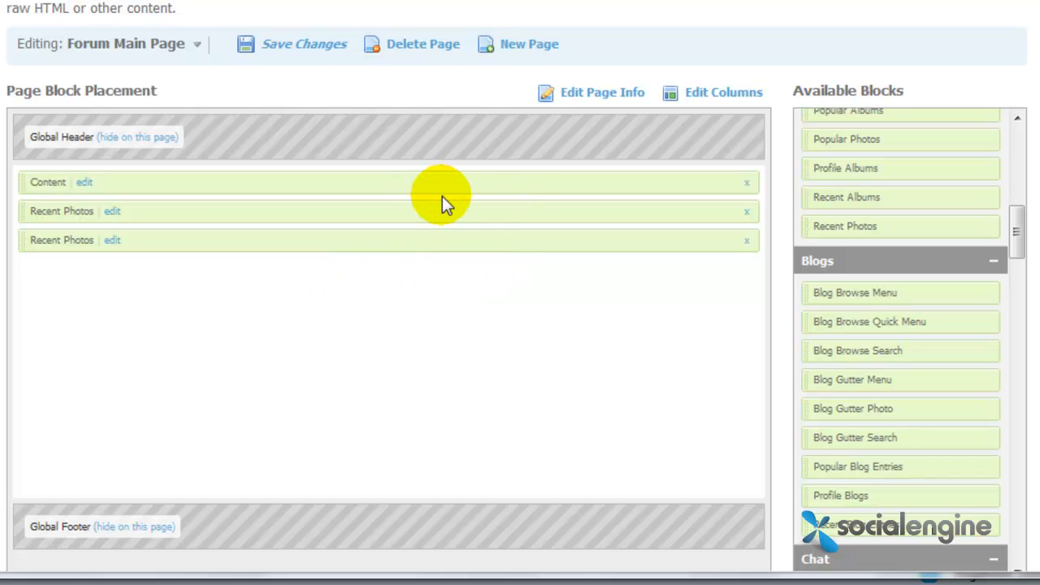